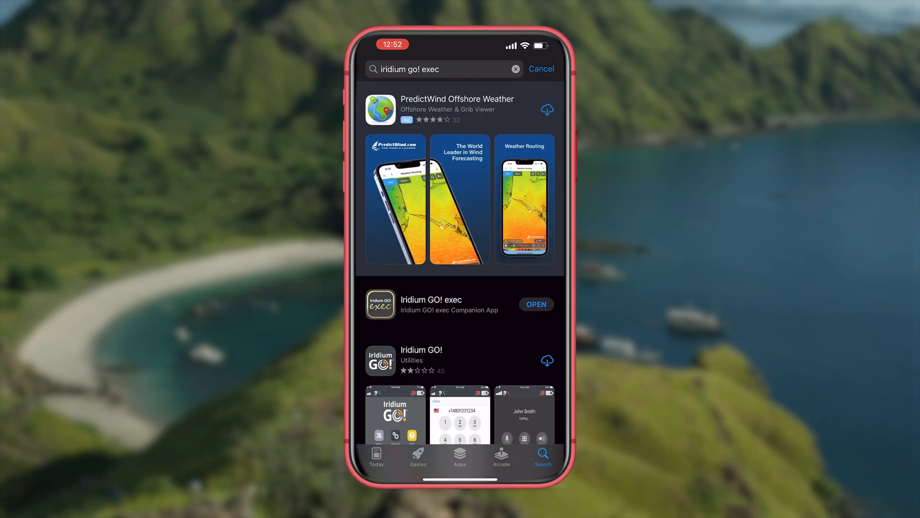
Launch the installed Iridium GO! exec app from the App Store results.
scroll(down, 3)
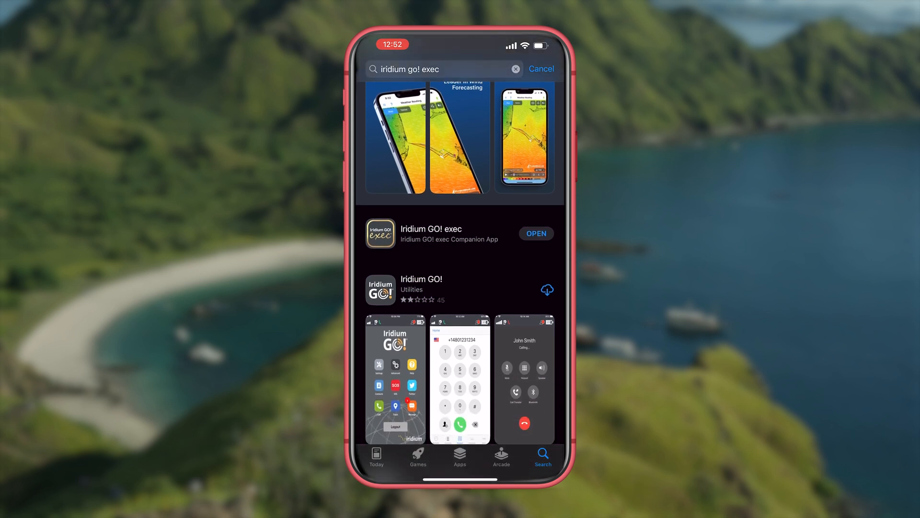
click(537, 233)
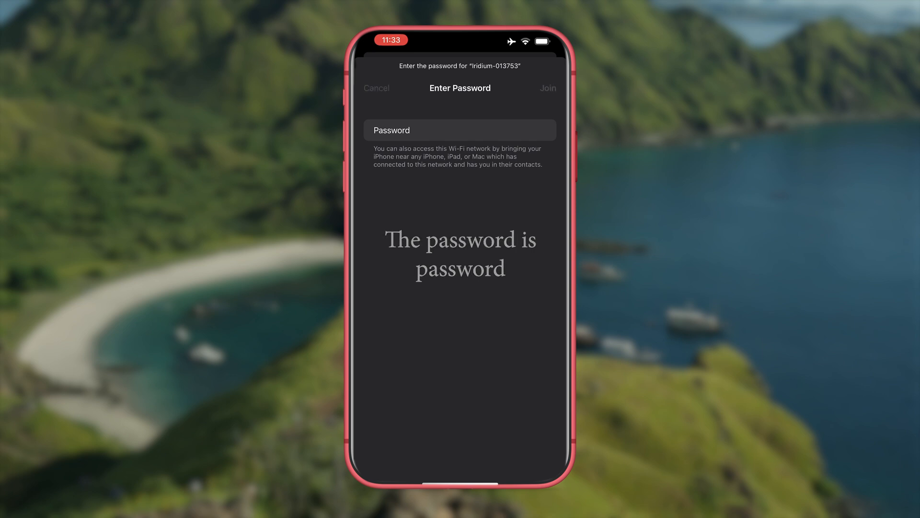
Enter the password for the Iridium-013753 Wi-Fi network to join it.
click(548, 87)
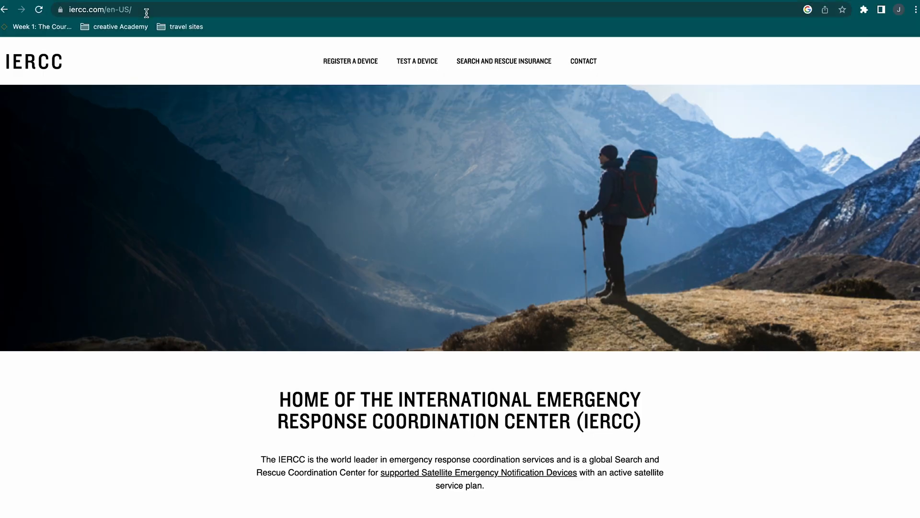
mouse_move(358, 64)
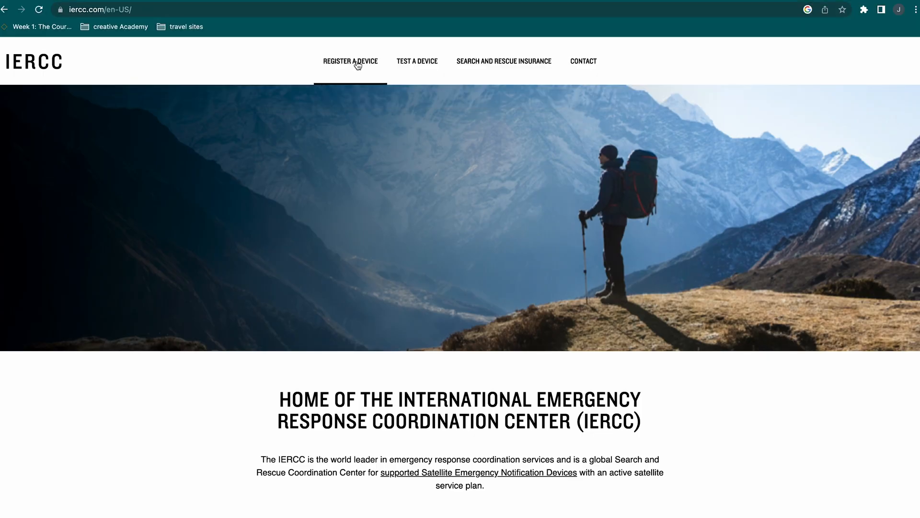
Go to the IERCC Register a Device page and review the registration form.
click(351, 63)
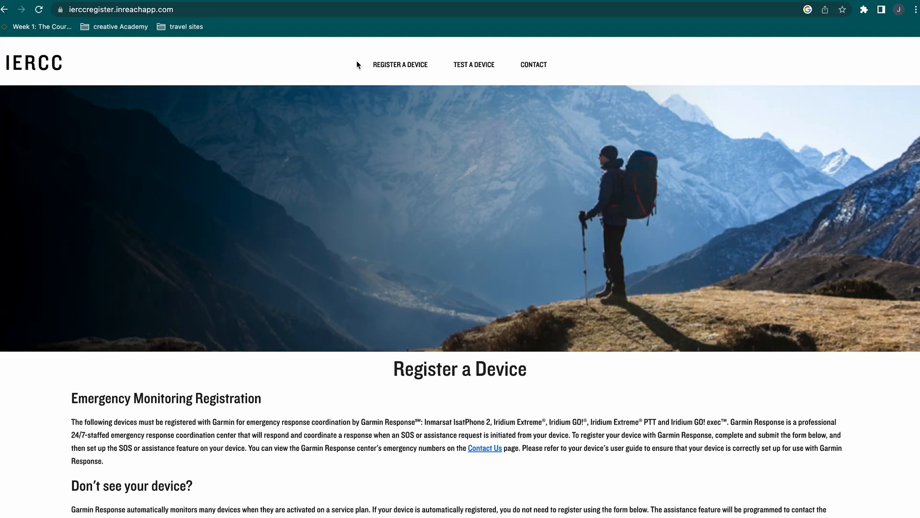
scroll(down, 3)
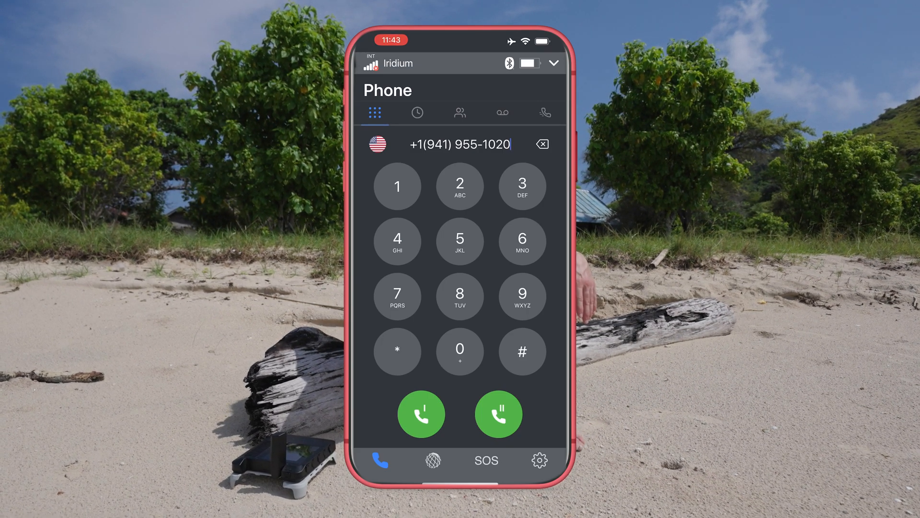
click(432, 460)
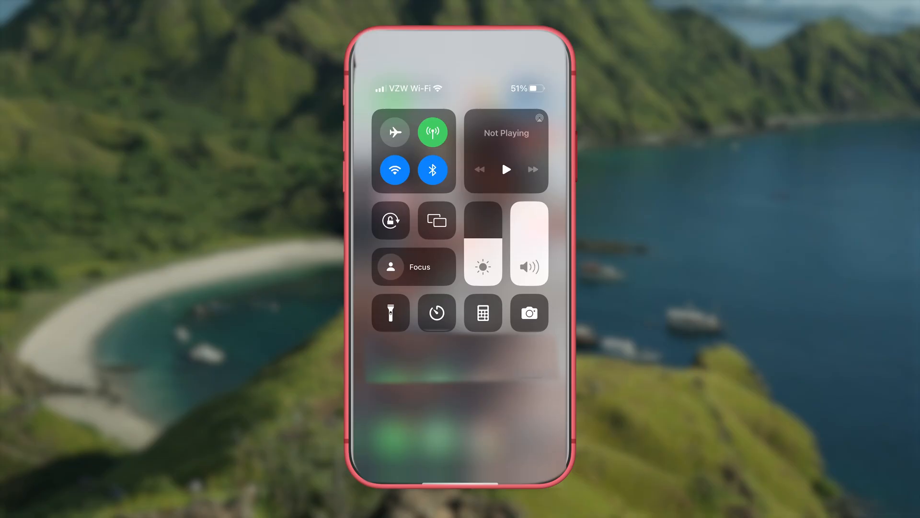
Reach the Background App Refresh setting under Settings > General to restrict background data.
click(395, 131)
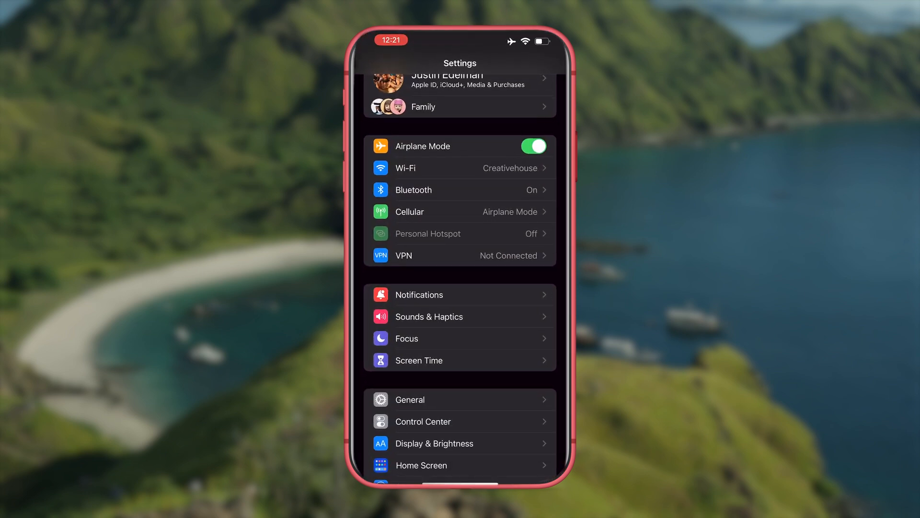
click(410, 398)
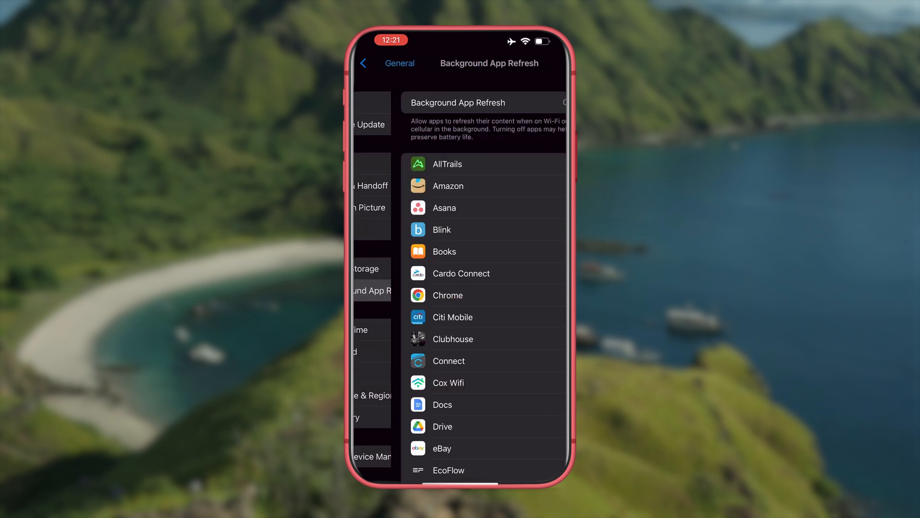
click(486, 101)
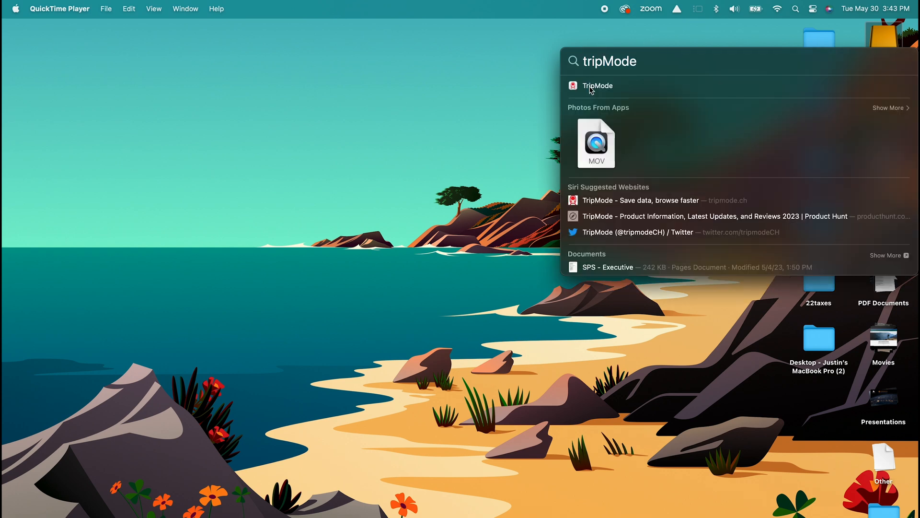
Launch TripMode from Spotlight and show its per-app data usage from the menu bar.
click(597, 85)
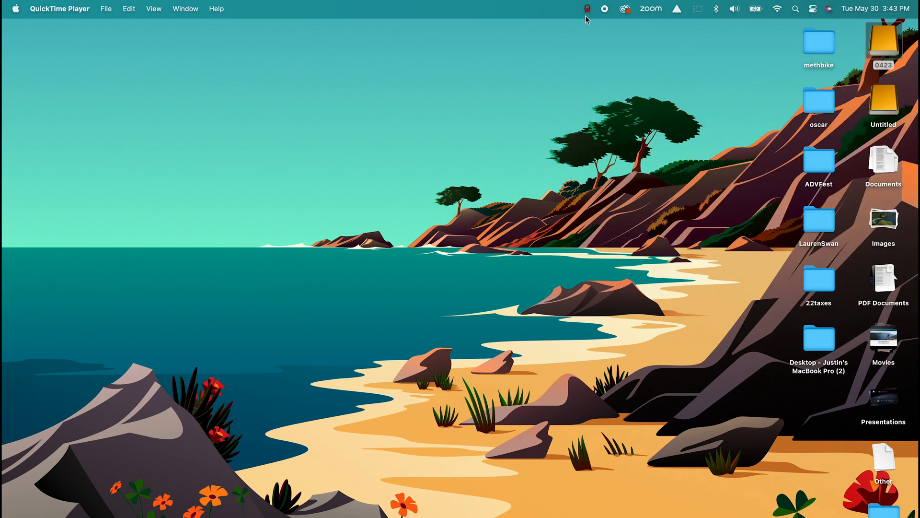
click(585, 8)
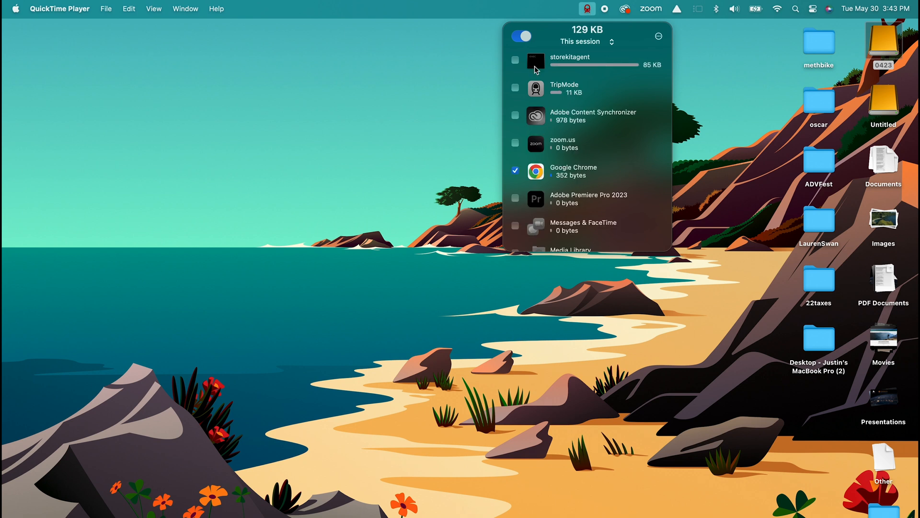